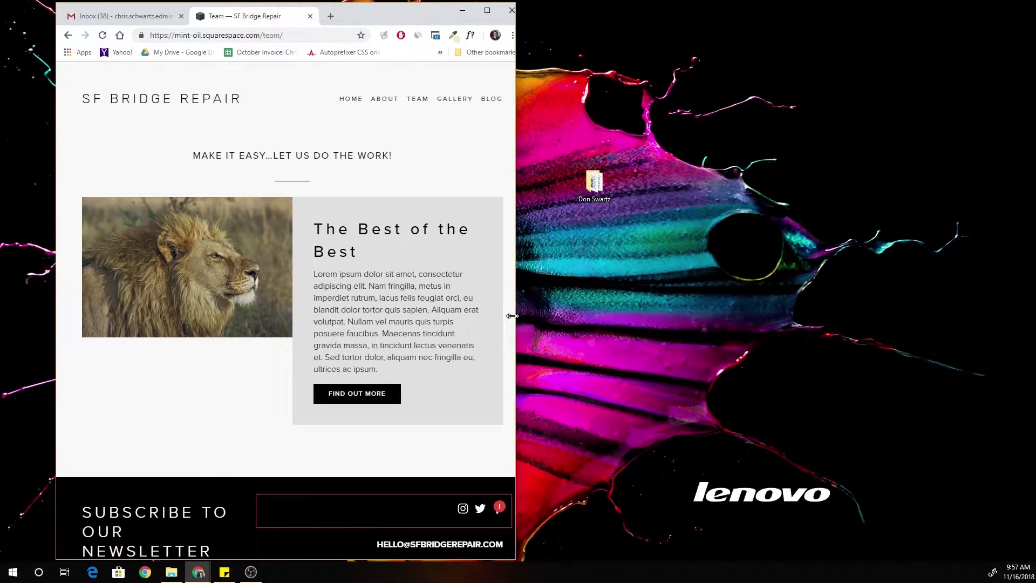
- Resize the browser narrower and wider to watch the layout change near the breakpoint
drag(512, 315, 377, 319)
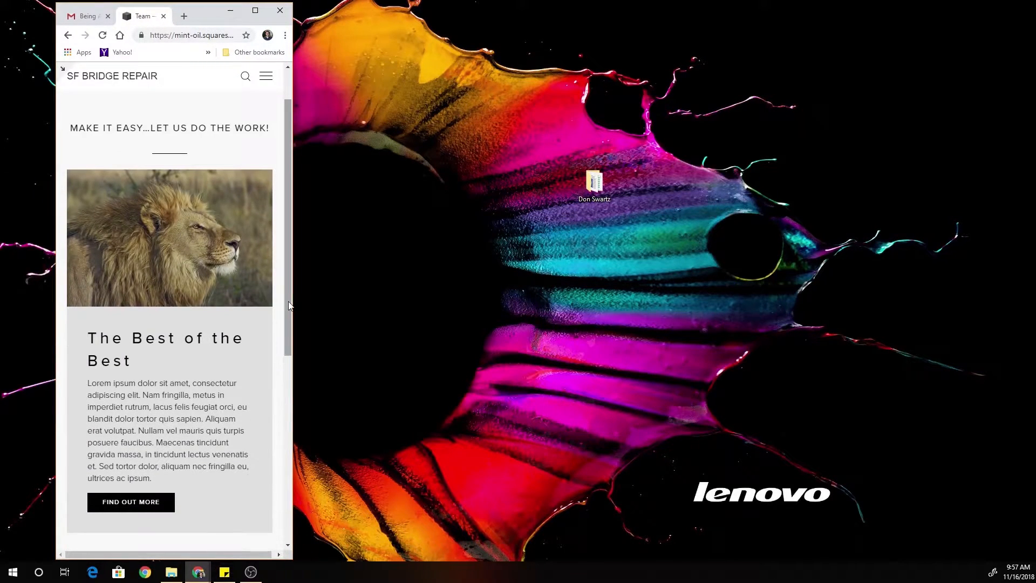
drag(294, 304, 370, 304)
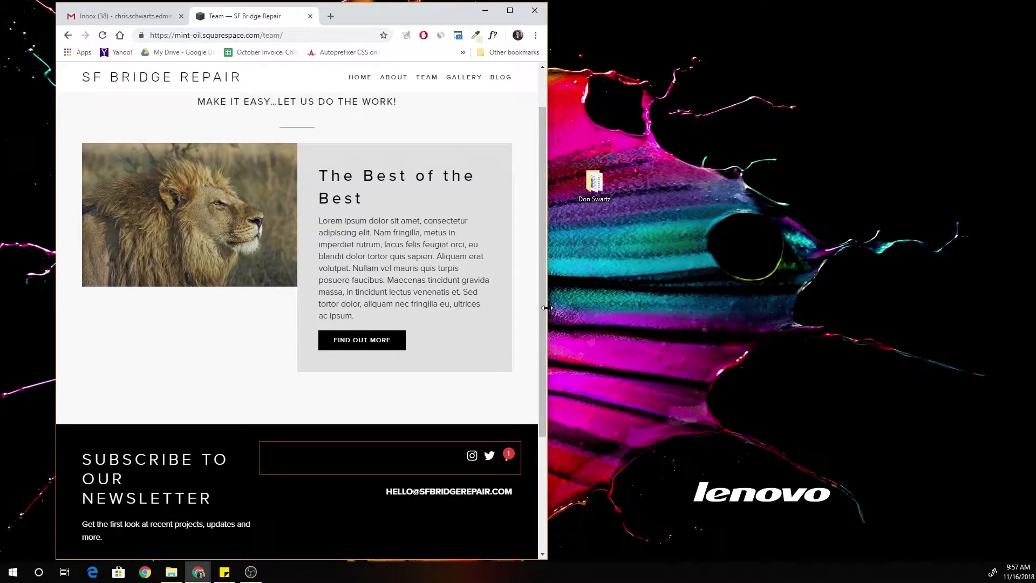
drag(541, 307, 403, 307)
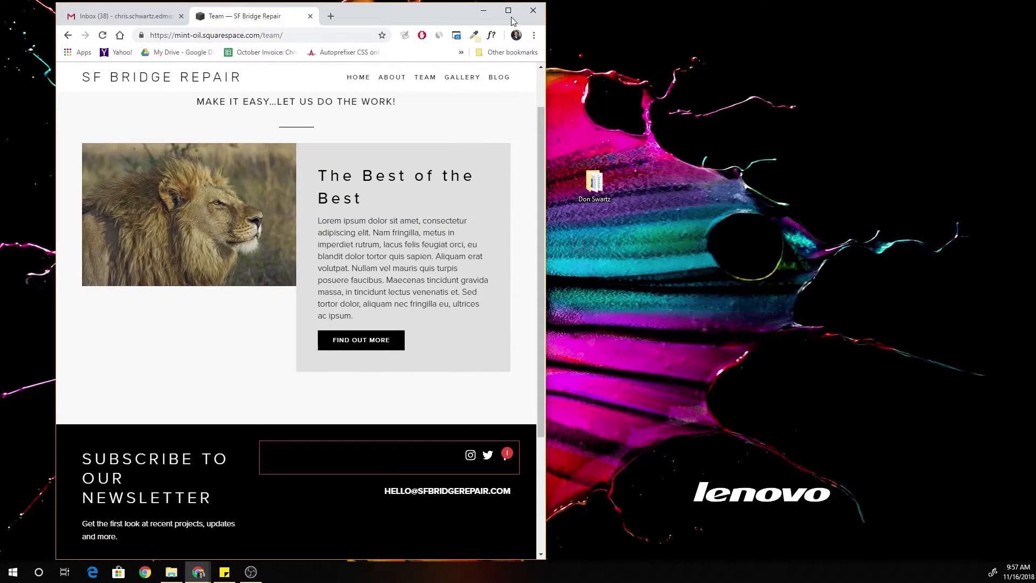
click(507, 10)
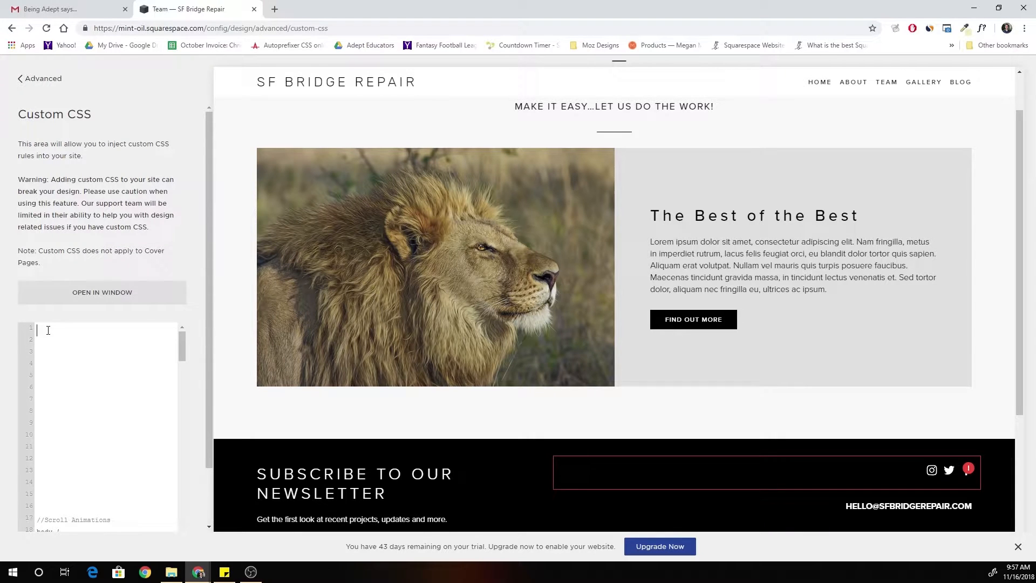
text(@media screen and (max)
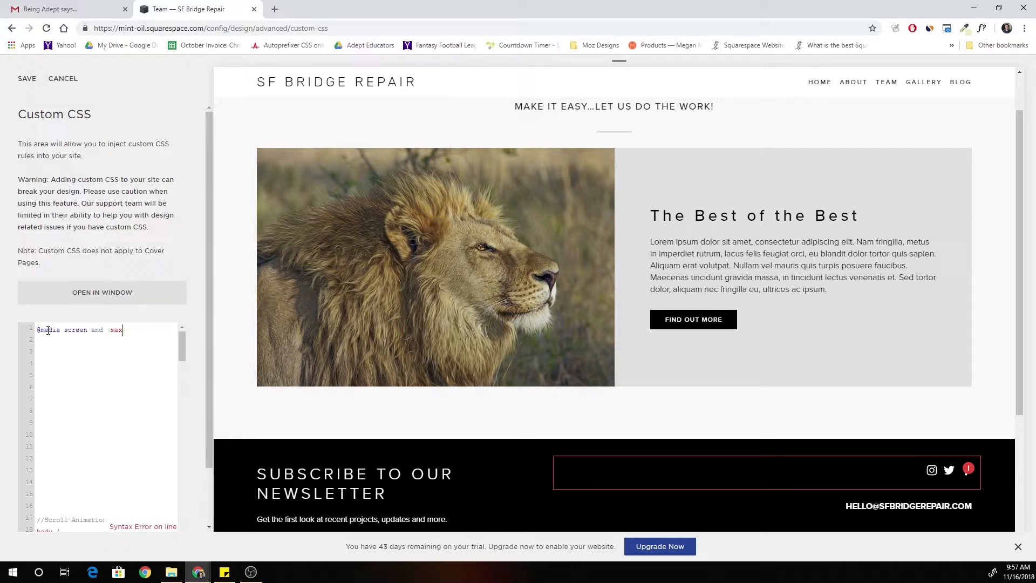
text(-width:)
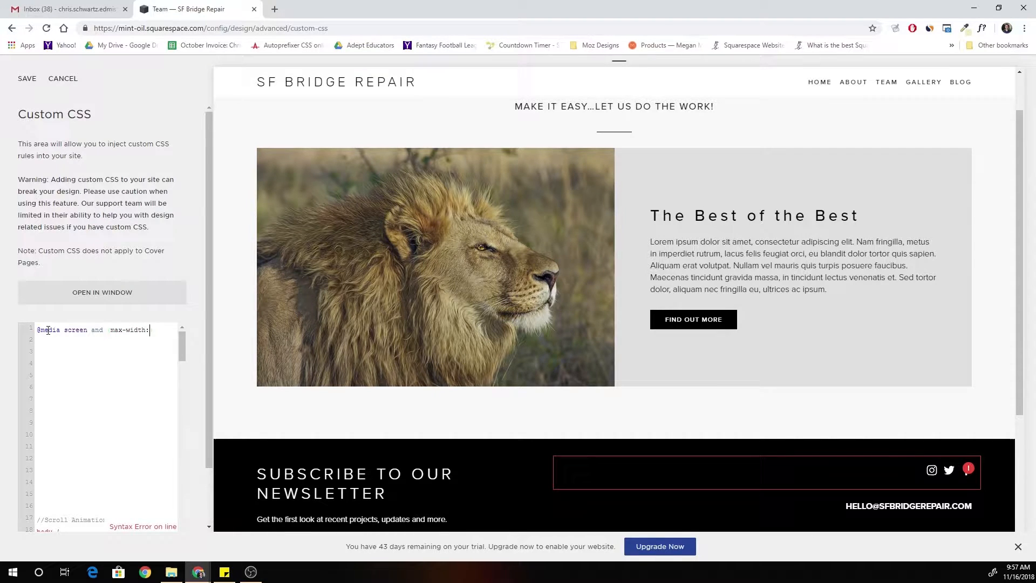
text(800px) {)
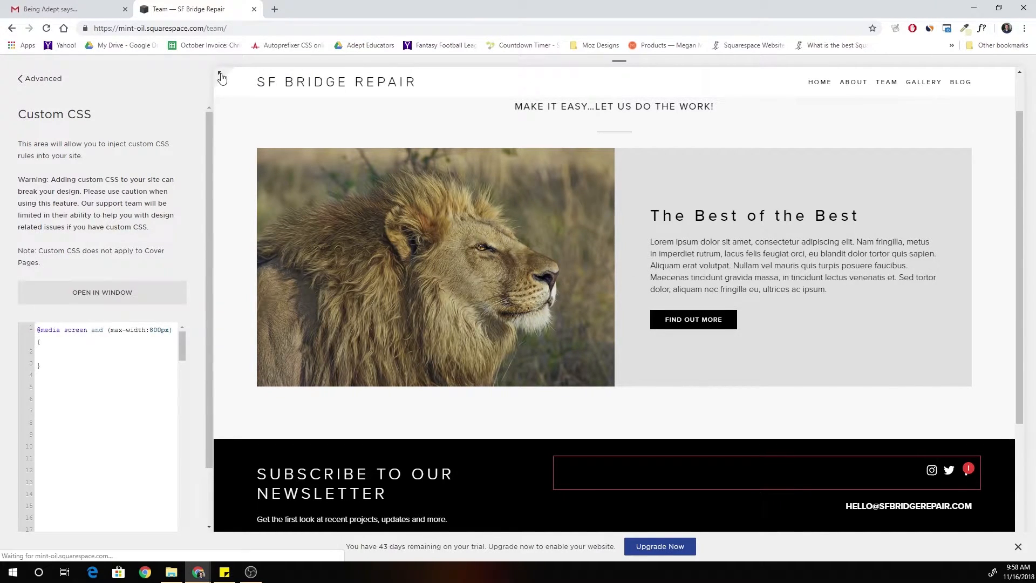
- Hide the editing panel and inspect the image card block's image half in DevTools
click(222, 77)
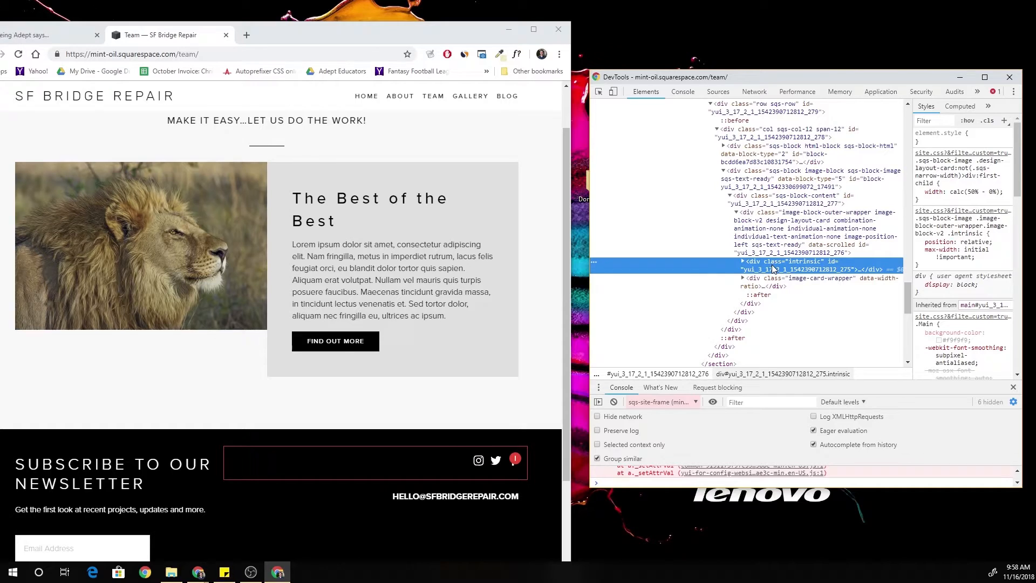
mouse_move(771, 279)
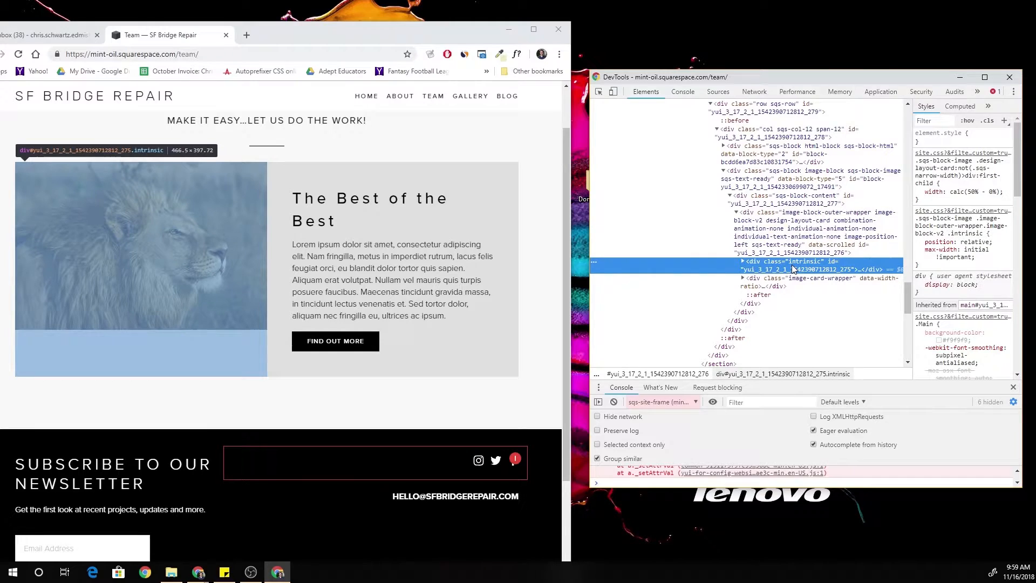
click(919, 191)
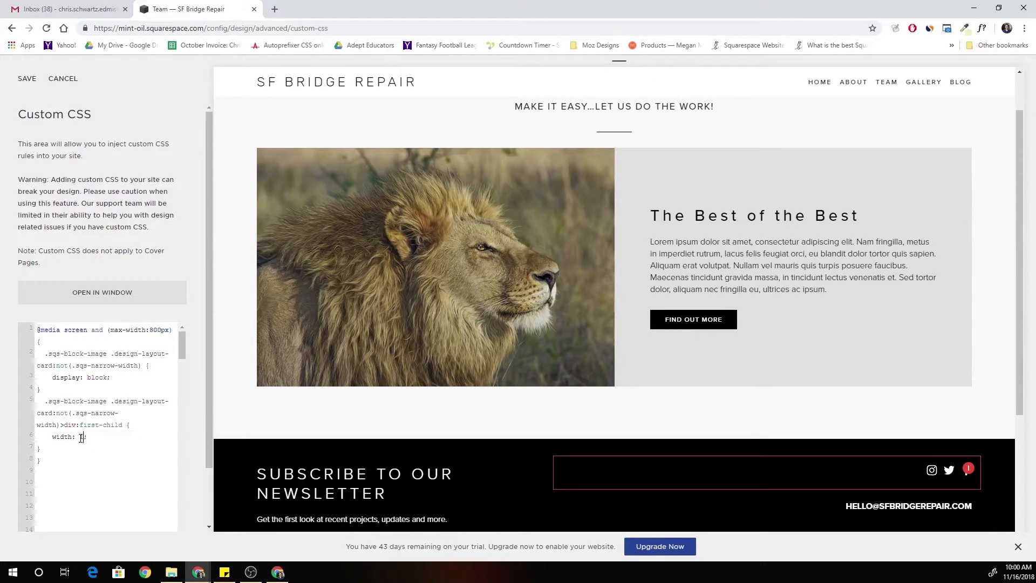
- Set the card's first-child div to width: 100% inside the 800px media query
text(100%)
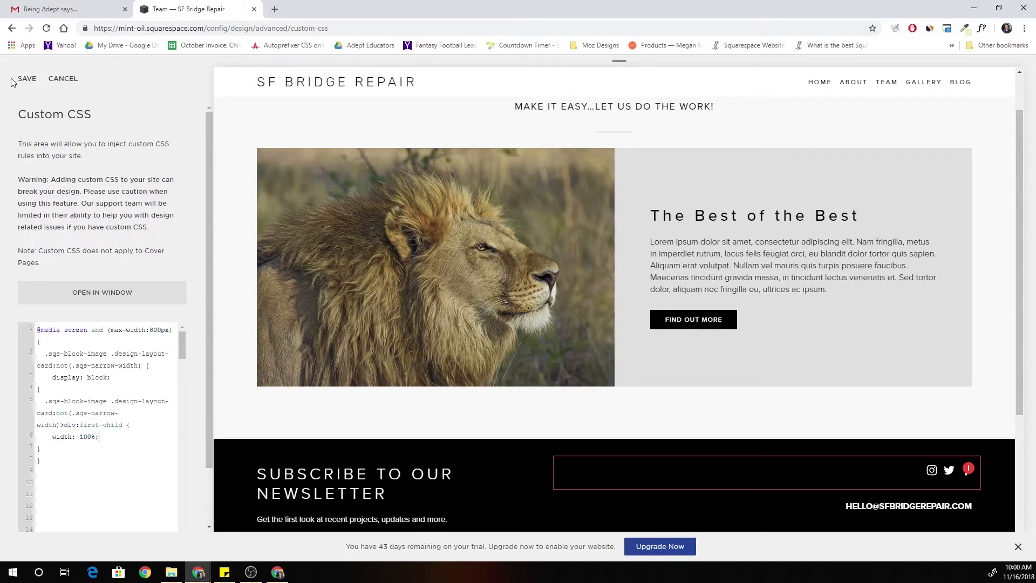
click(26, 78)
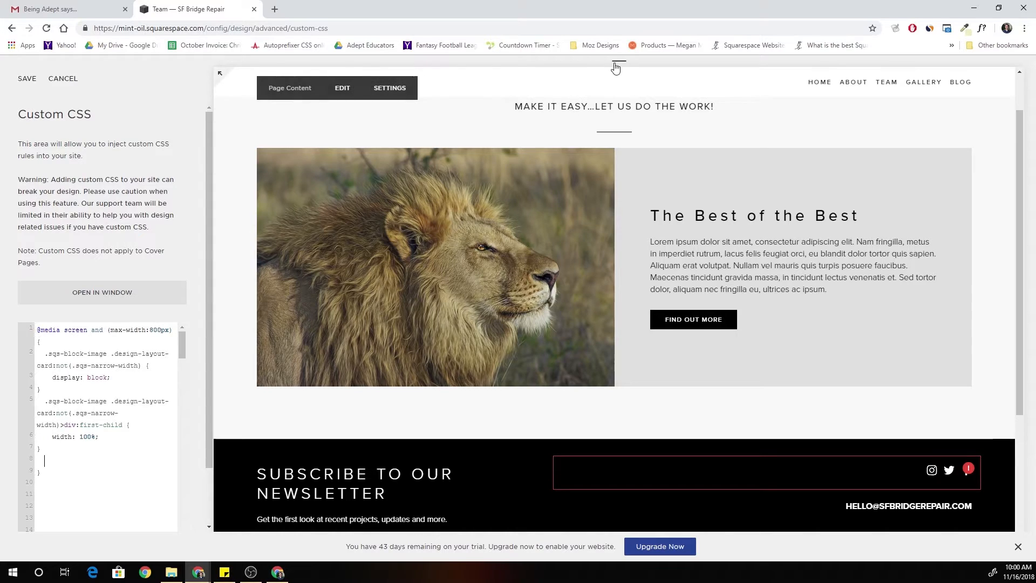
- Switch the preview to tablet width and scroll down to the image card
click(619, 73)
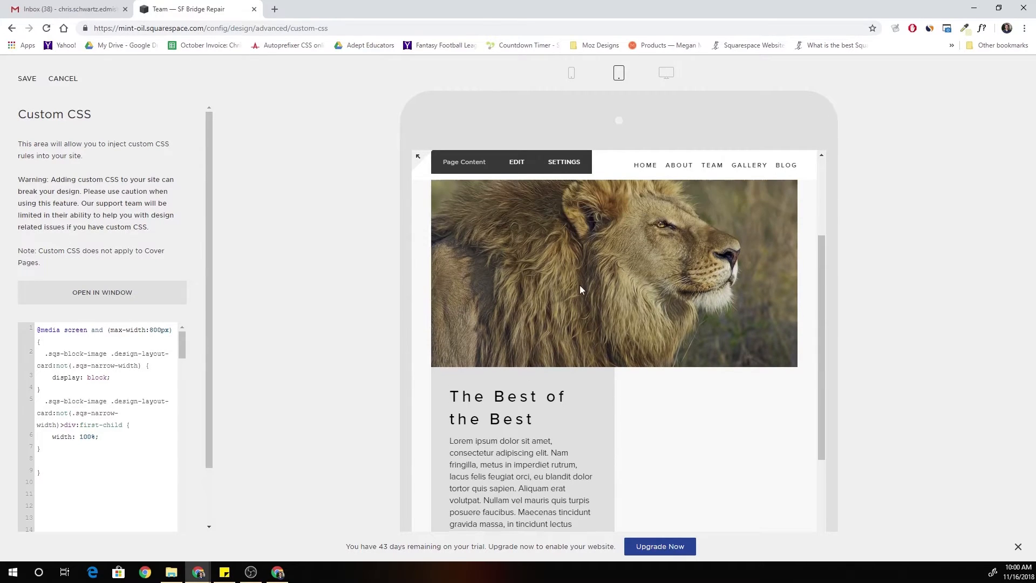
scroll(down, 3)
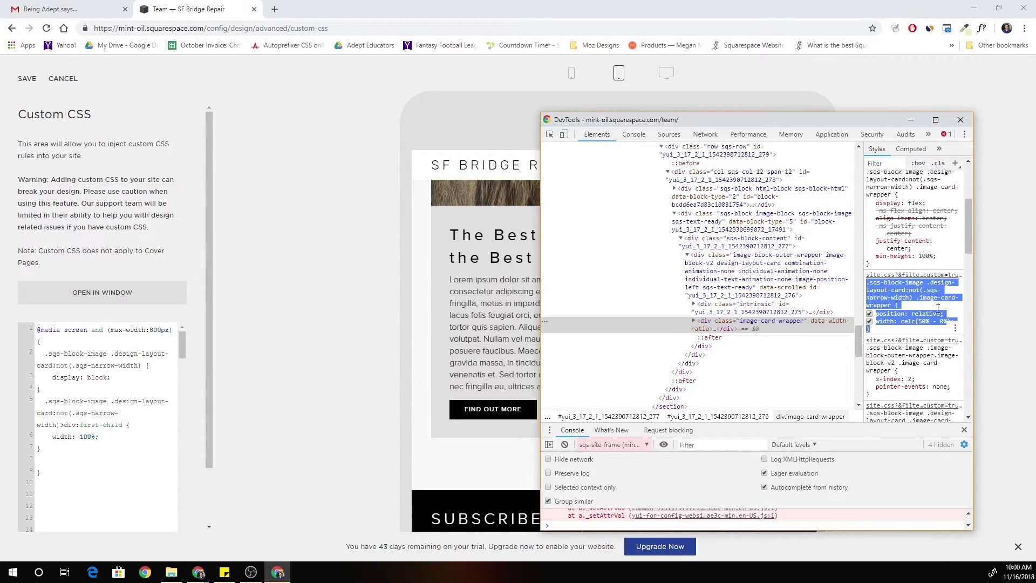
- Close DevTools, give .image-card-wrapper width: 100%, and return the preview to desktop
click(960, 120)
text(width: 1)
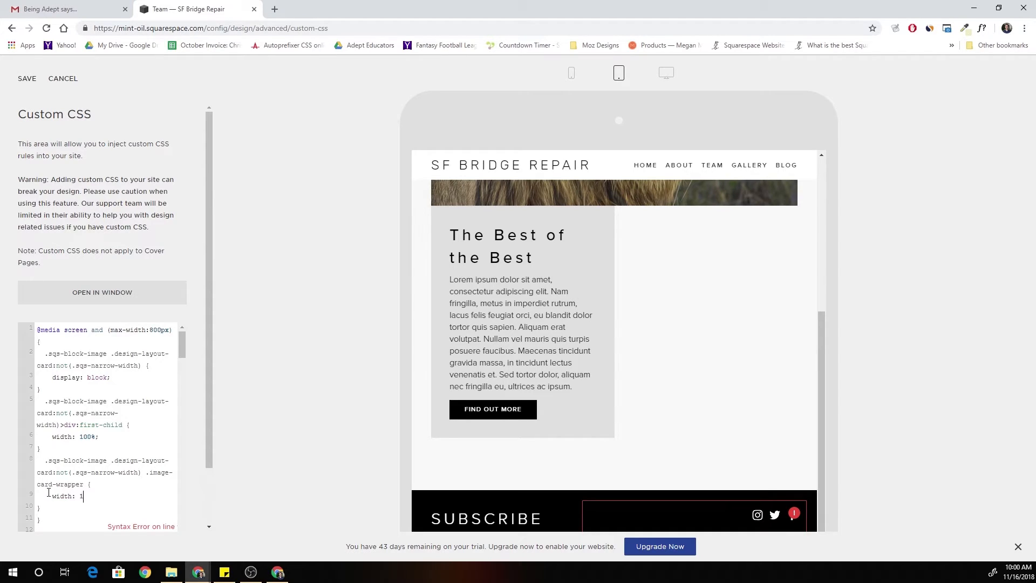
text(00%;)
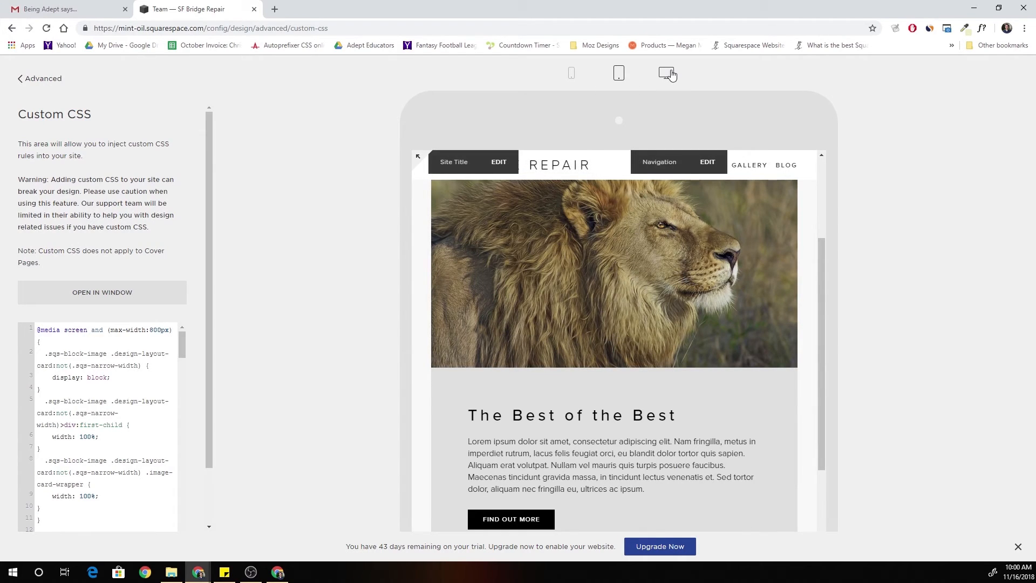
click(668, 73)
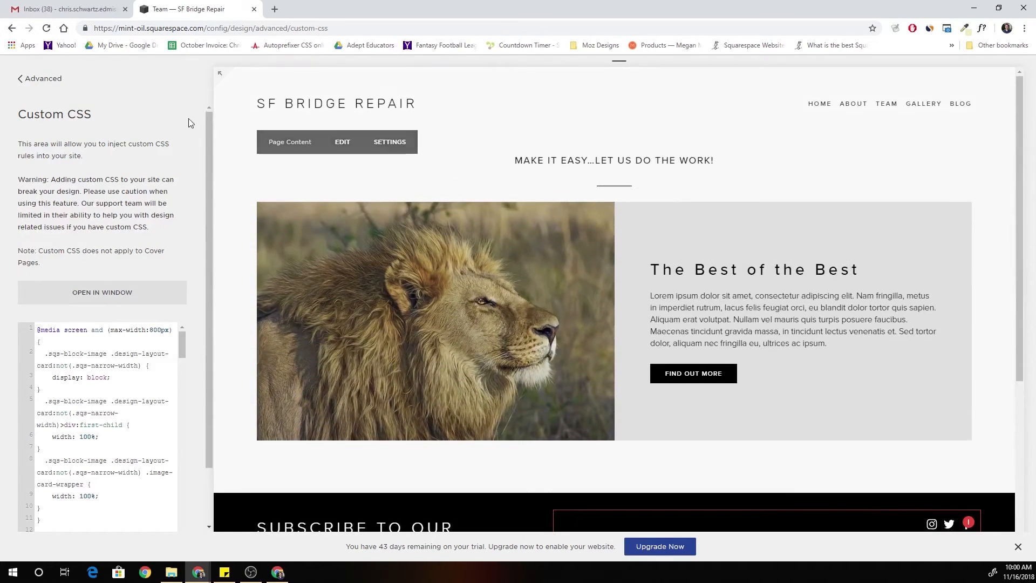